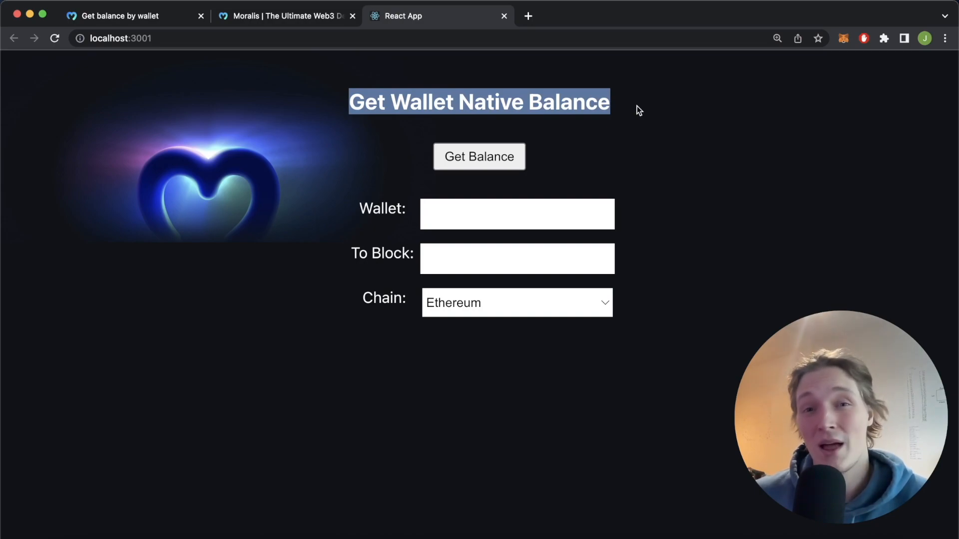
# Fetch the wallet 0xb8067f's current Ethereum native balance, which returns 0.30
pyautogui.click(638, 110)
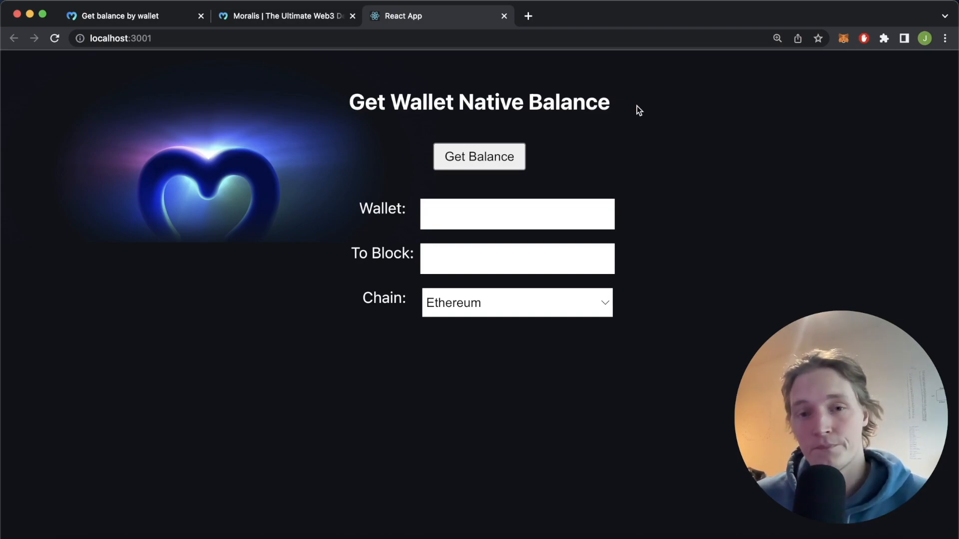
pyautogui.moveTo(739, 230)
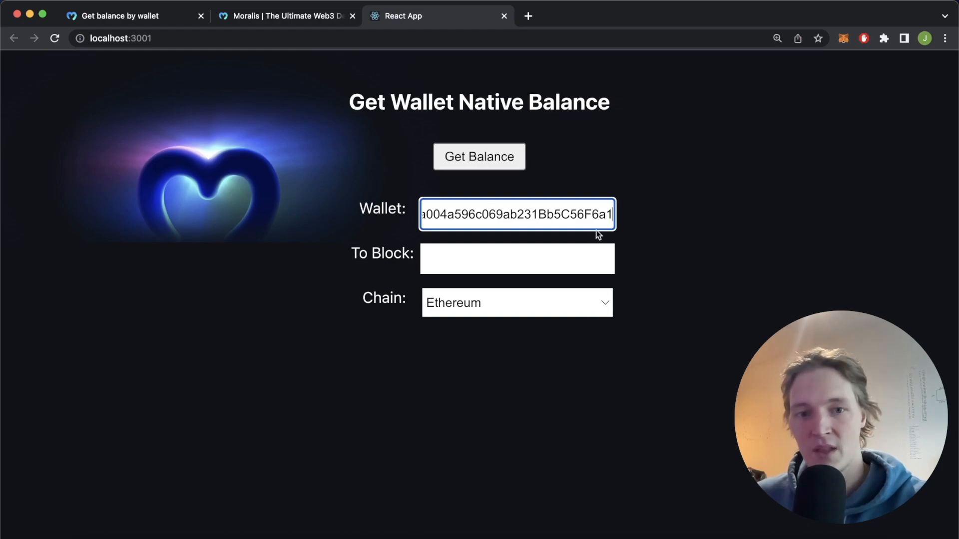
pyautogui.moveTo(571, 329)
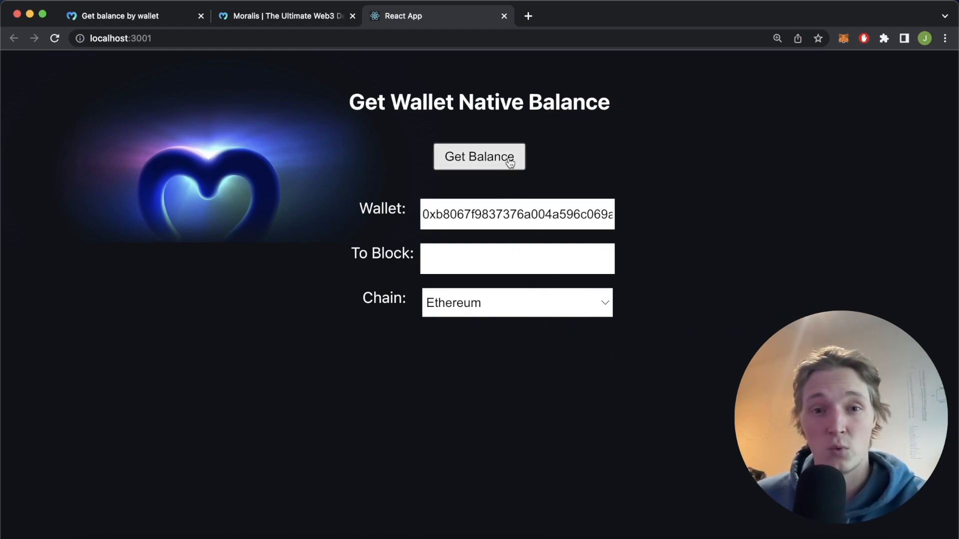
pyautogui.click(478, 157)
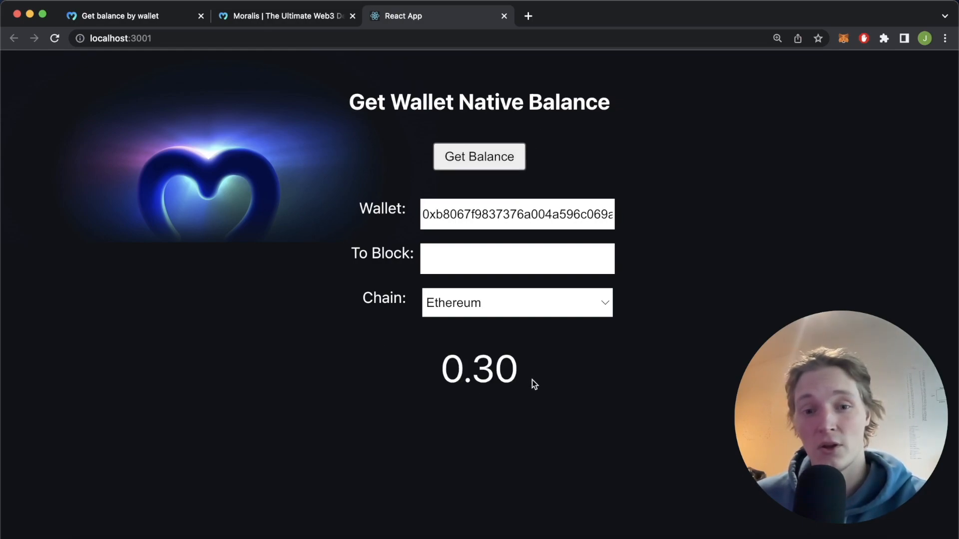
pyautogui.doubleClick(479, 368)
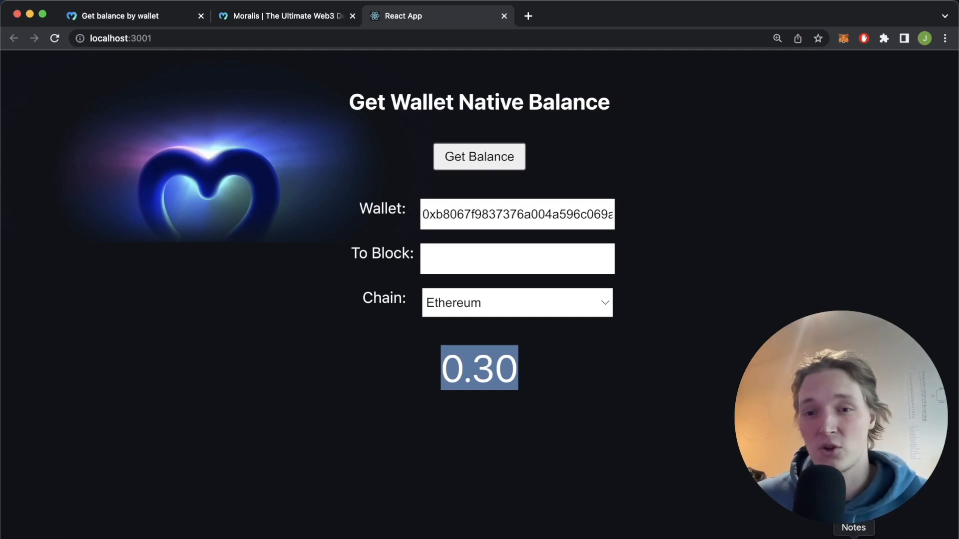
# Fetch the wallet's Ethereum balance at To Block 13991160, which returns 7.96
pyautogui.click(852, 528)
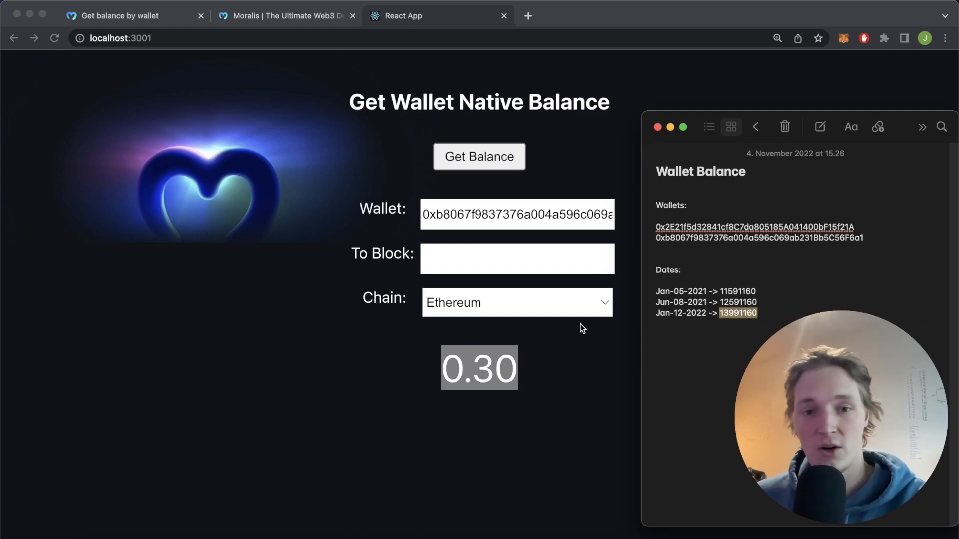
pyautogui.write('13991160')
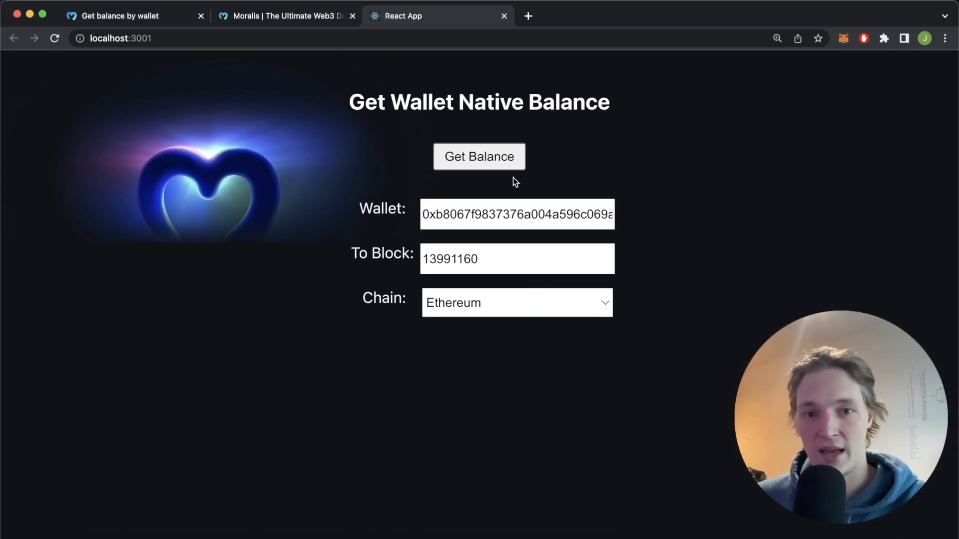
pyautogui.click(479, 157)
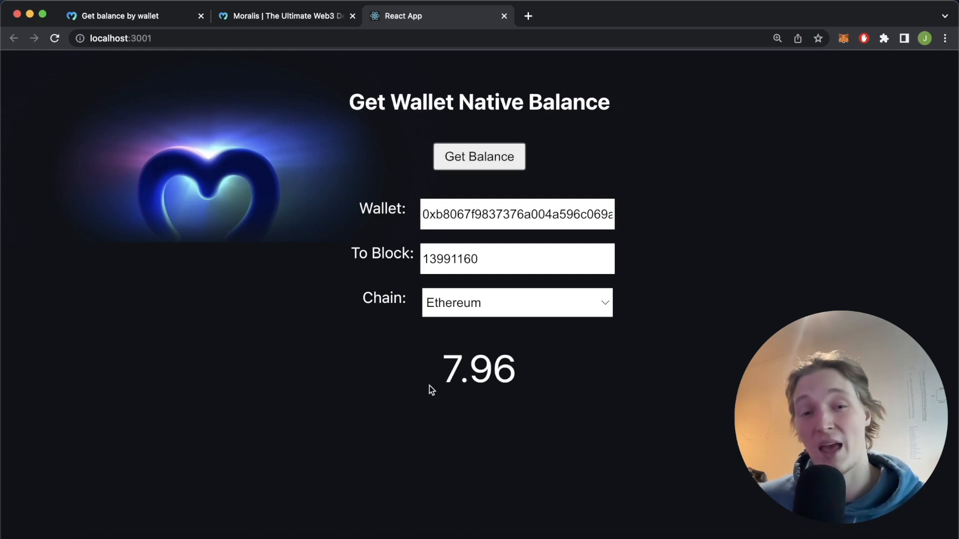
pyautogui.moveTo(548, 381)
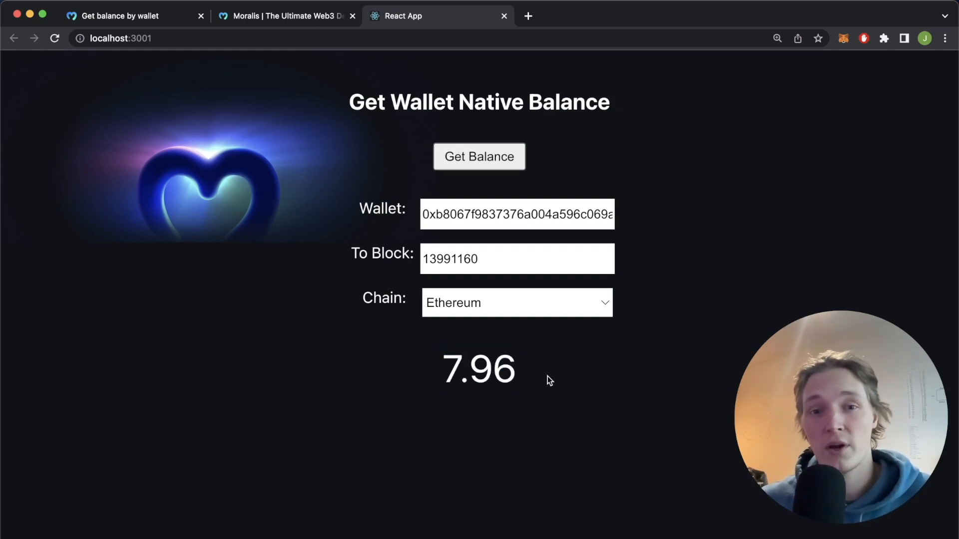
# Switch the chain to Bsc and fetch the balance at block 13991160, which returns 5.10
pyautogui.click(516, 302)
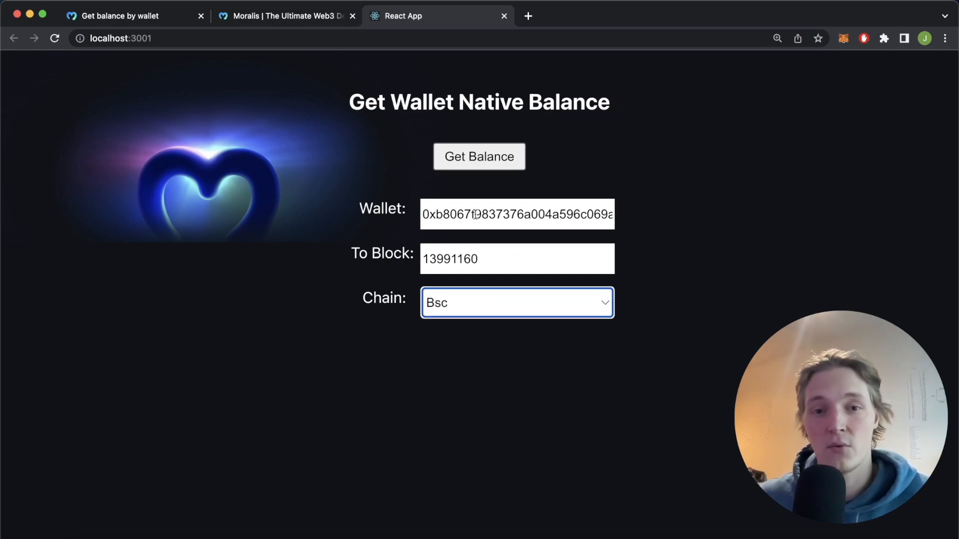
pyautogui.click(479, 156)
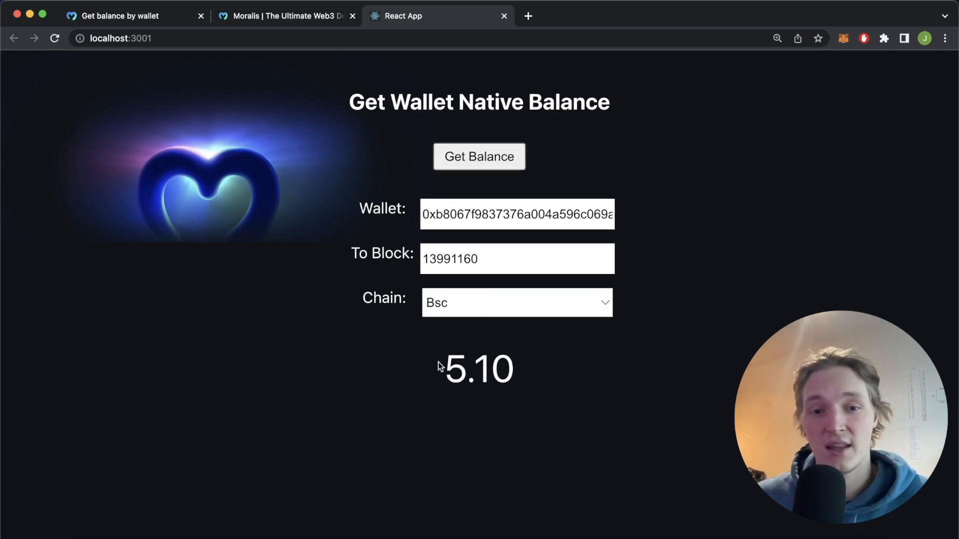
pyautogui.doubleClick(478, 368)
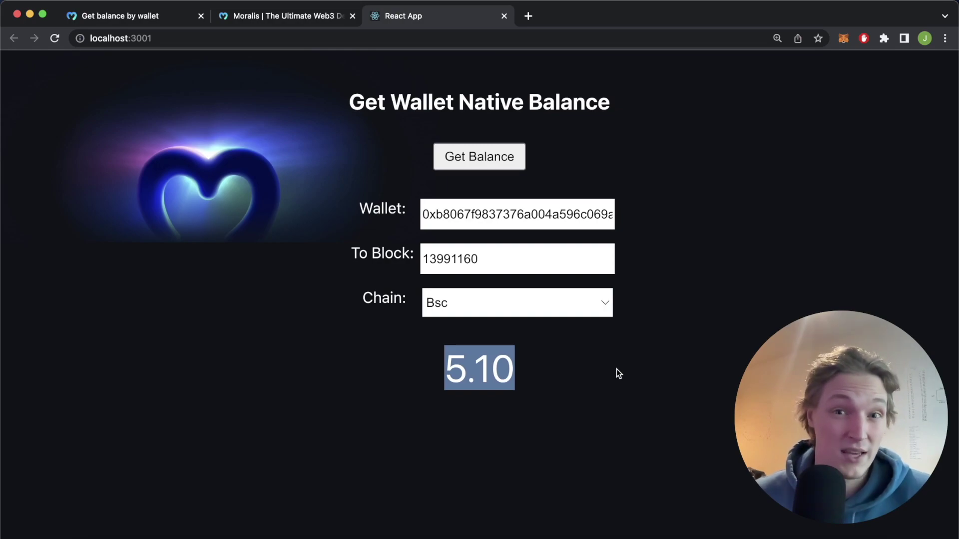